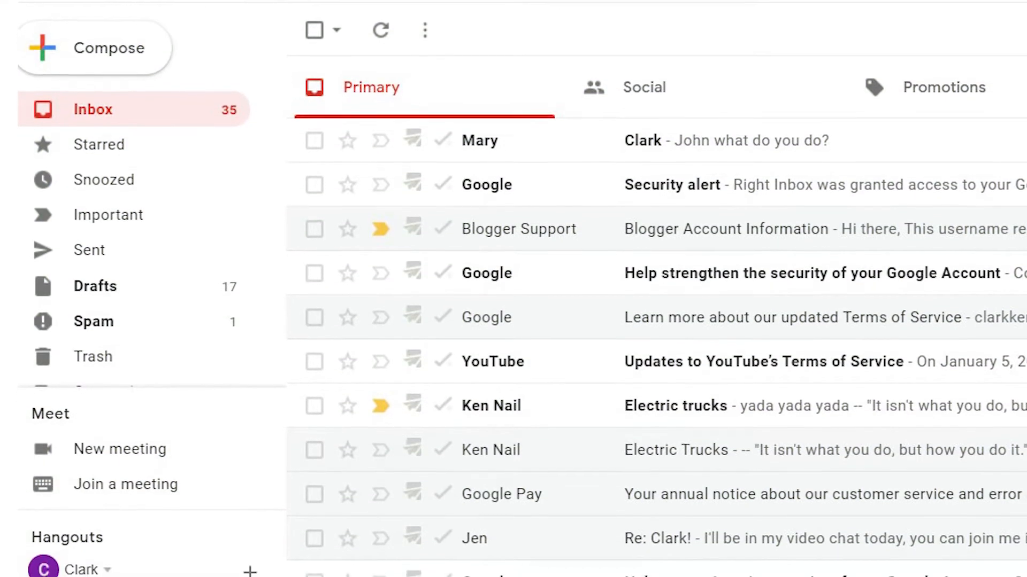
Compose a new email and reveal its Right Inbox sequence options dropdown.
{"action": "scroll", "scroll_direction": "down", "scroll_amount": 3}
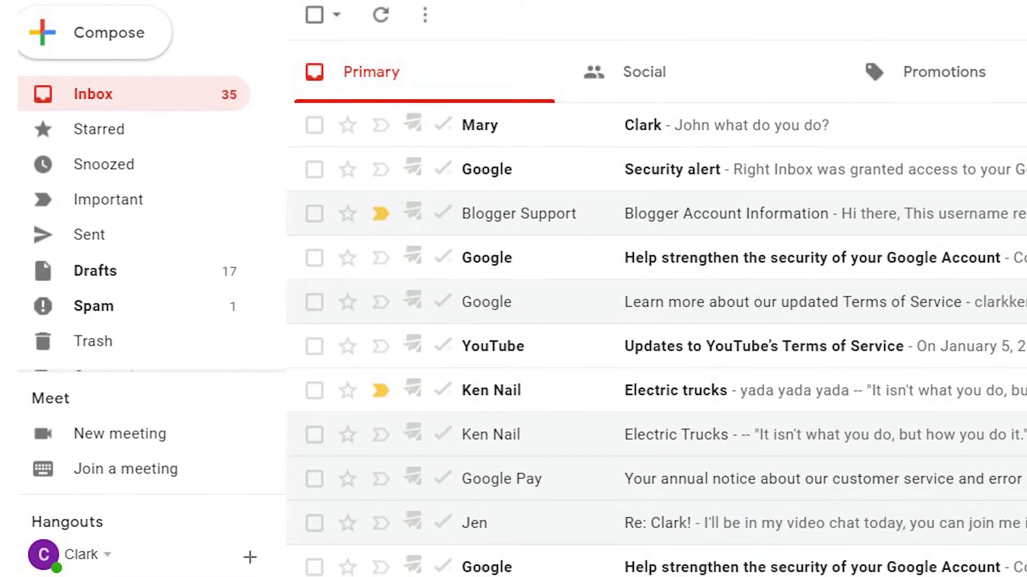
{"action": "scroll", "scroll_direction": "down", "scroll_amount": 3}
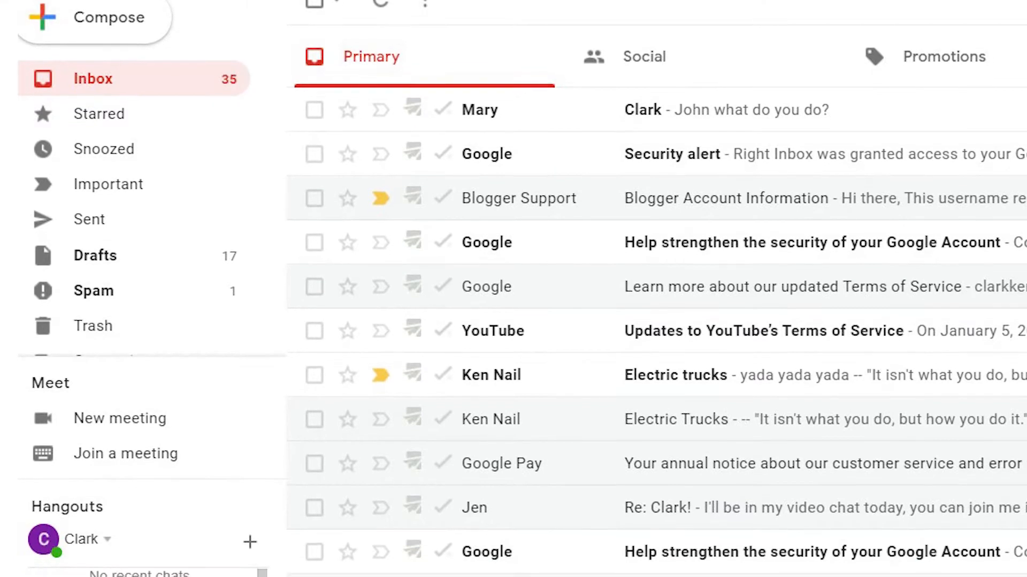
{"action": "scroll", "scroll_direction": "down", "scroll_amount": 3}
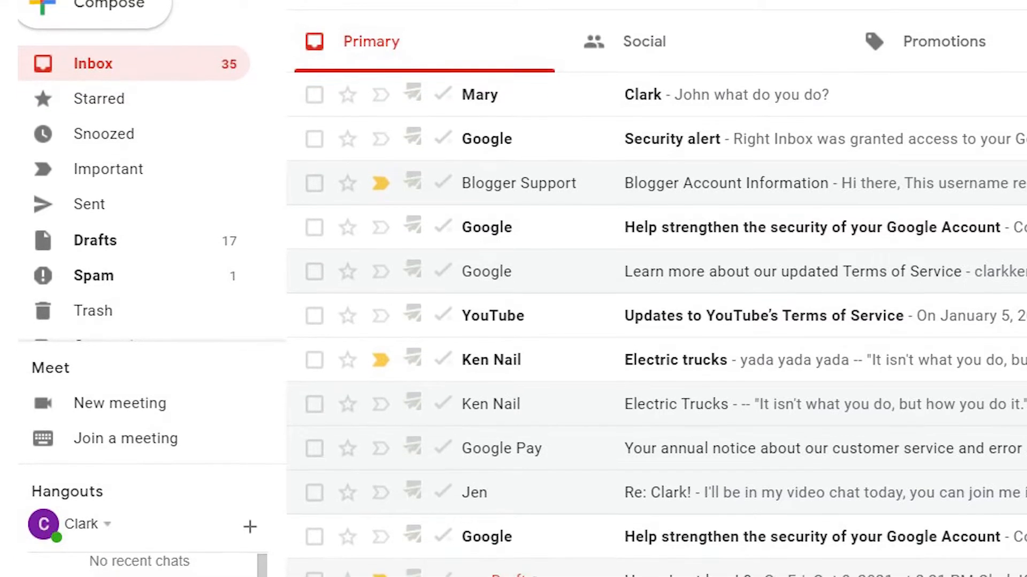
{"action": "left_click", "coordinate": [94, 5]}
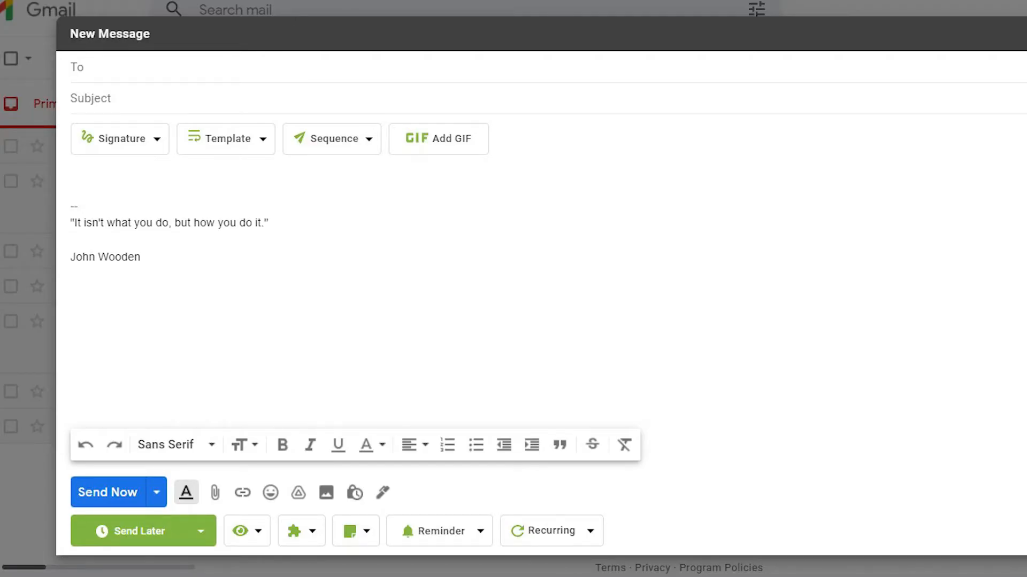
{"action": "left_click", "coordinate": [331, 138]}
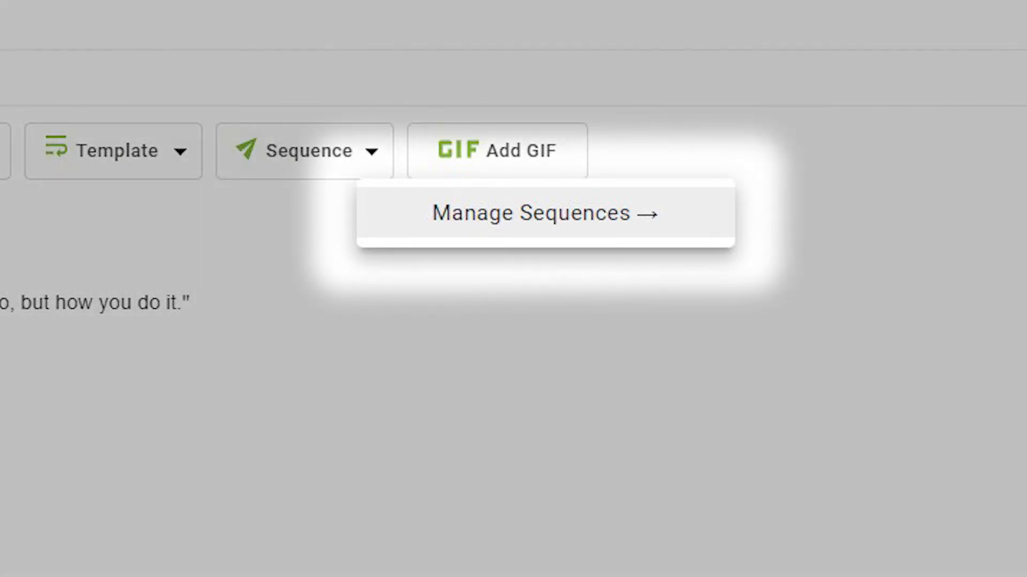
Create the 'Unanswered Email Follow Up' sequence with a one-week no-reply follow-up and activate it.
{"action": "left_click", "coordinate": [535, 213]}
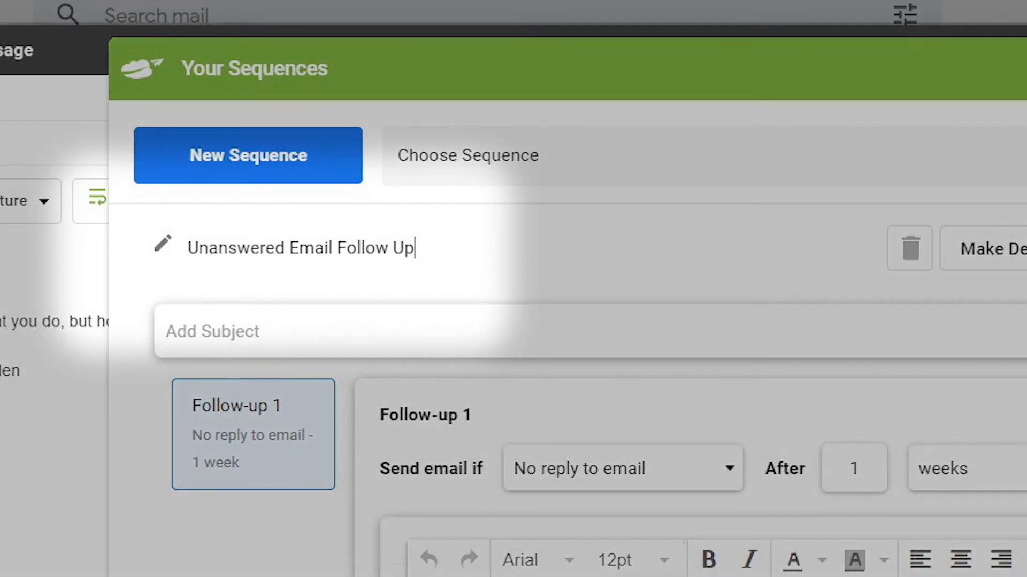
{"action": "left_click", "coordinate": [621, 468]}
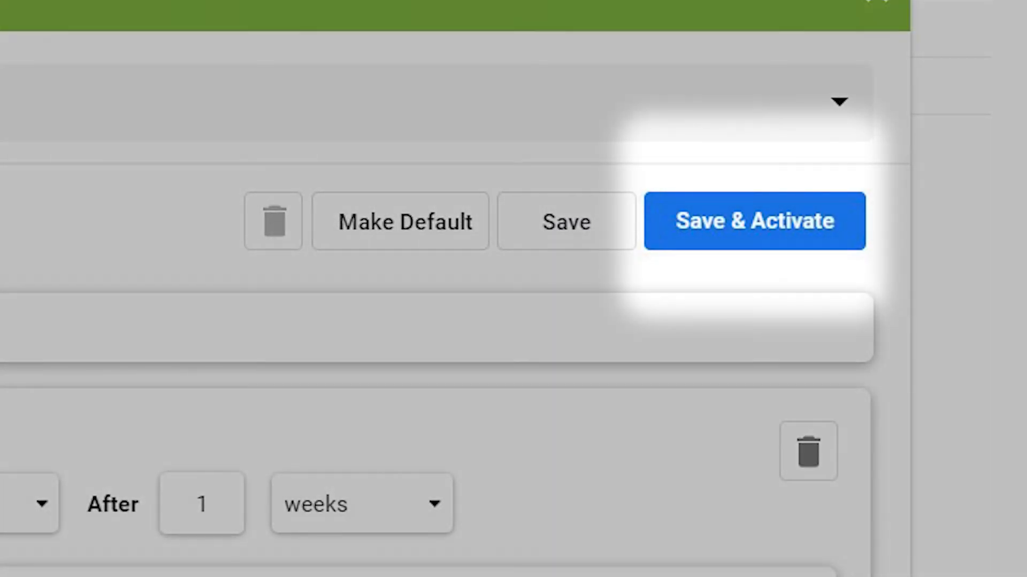
{"action": "left_click", "coordinate": [753, 221]}
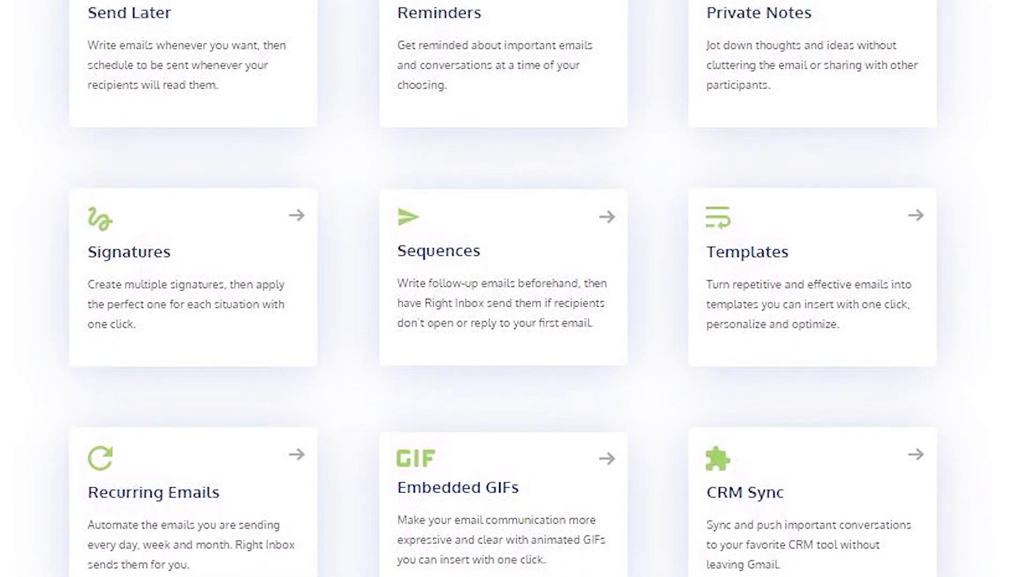
Scroll the features page down to the Recurring Emails, CRM Sync, Email Tracking and Mail Merge cards.
{"action": "scroll", "scroll_direction": "down", "scroll_amount": 3}
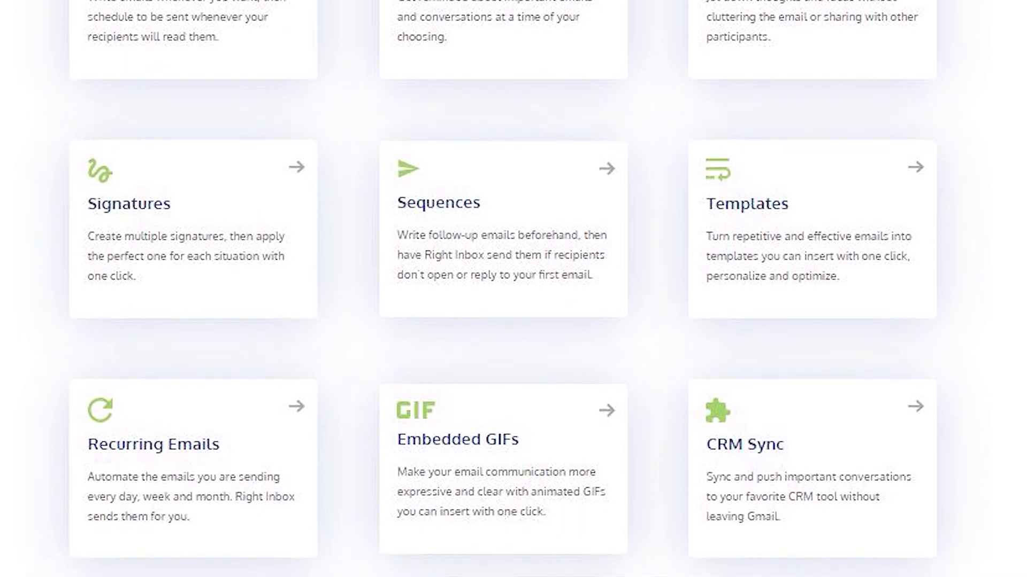
{"action": "scroll", "scroll_direction": "down", "scroll_amount": 3}
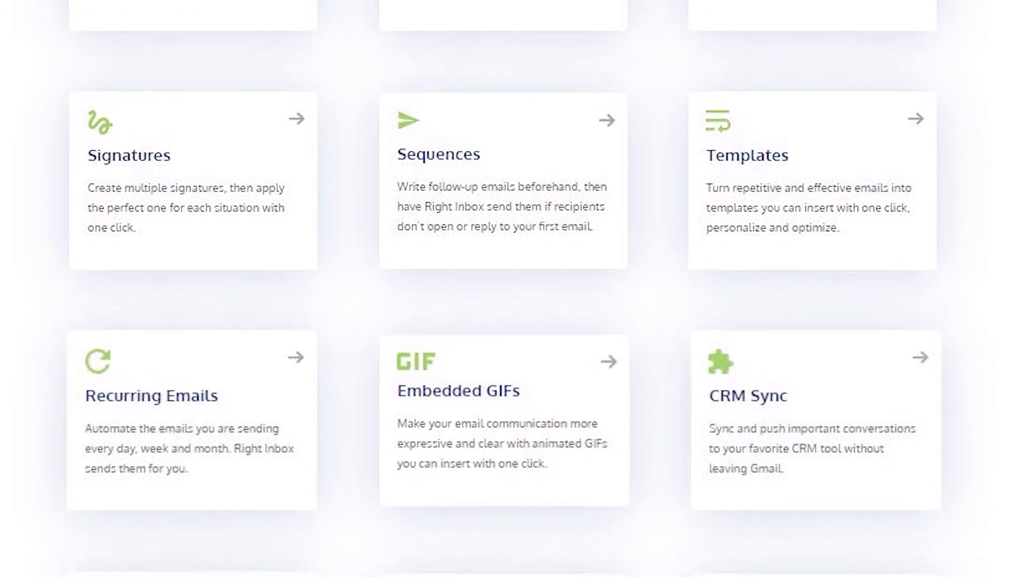
{"action": "scroll", "scroll_direction": "down", "scroll_amount": 3}
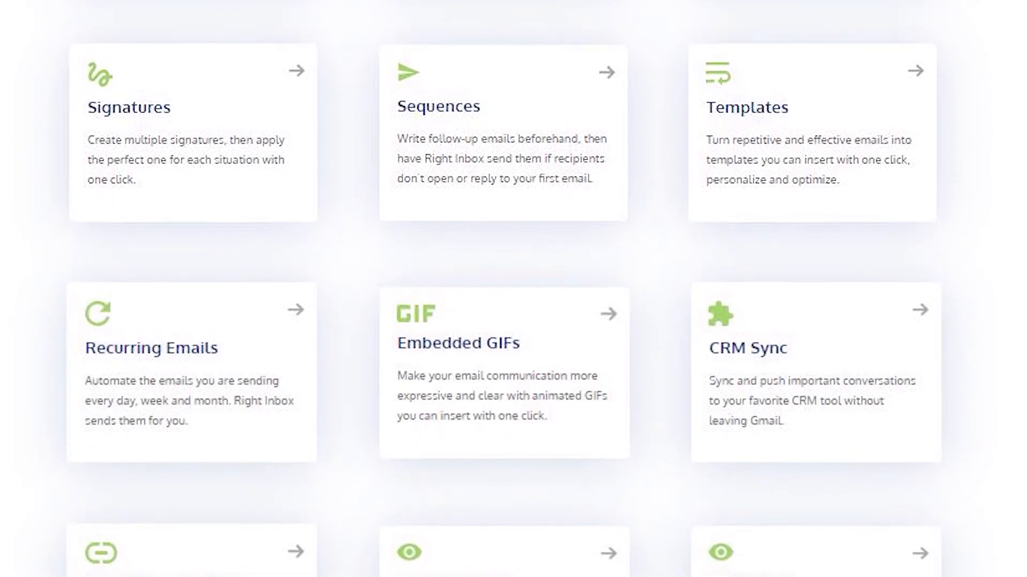
{"action": "scroll", "scroll_direction": "down", "scroll_amount": 3}
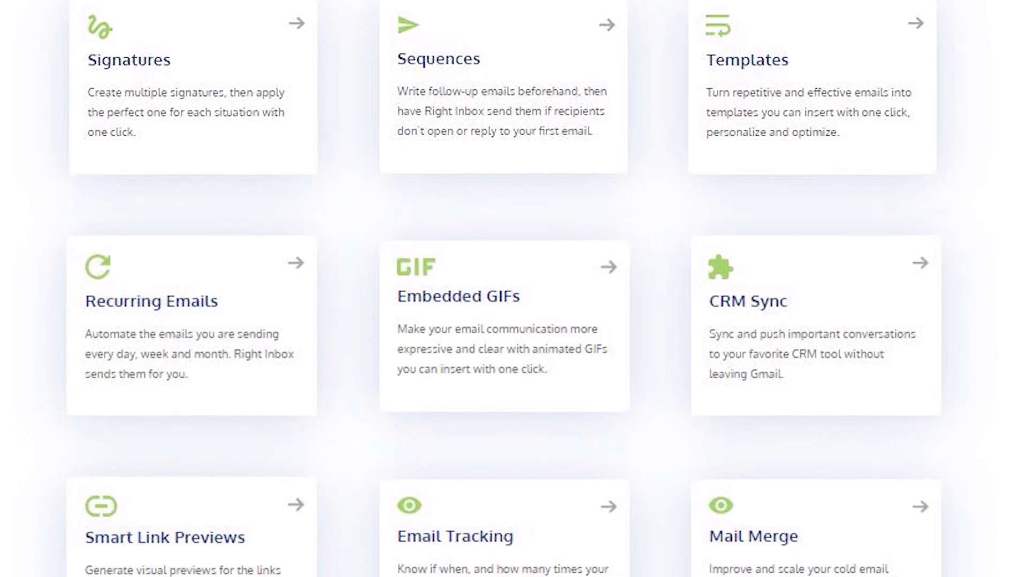
{"action": "scroll", "scroll_direction": "down", "scroll_amount": 3}
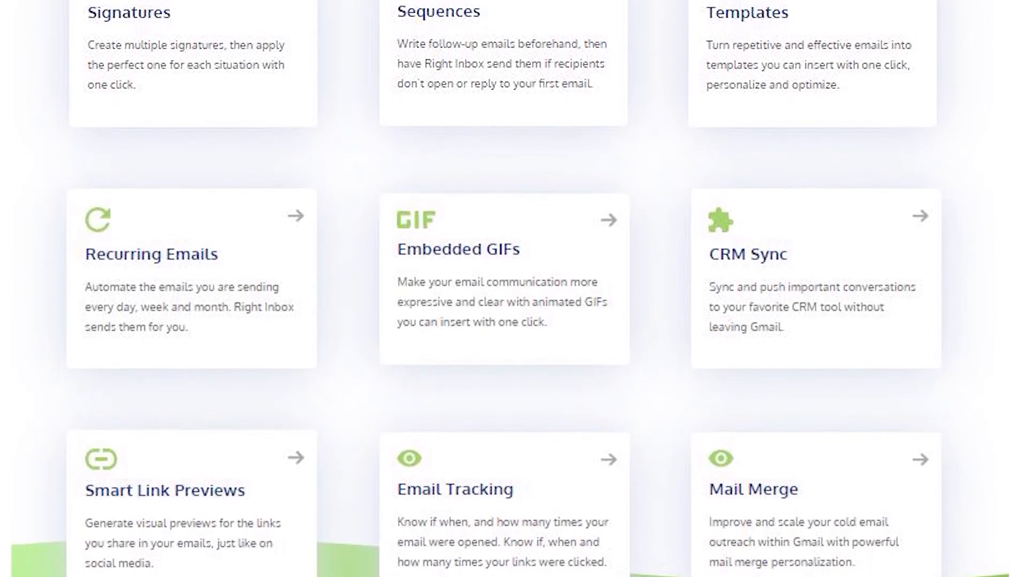